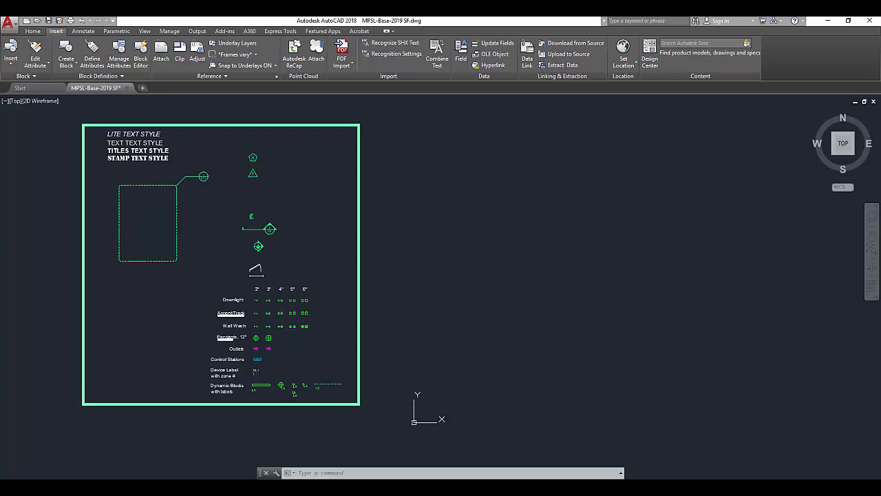
pyautogui.moveTo(277, 289)
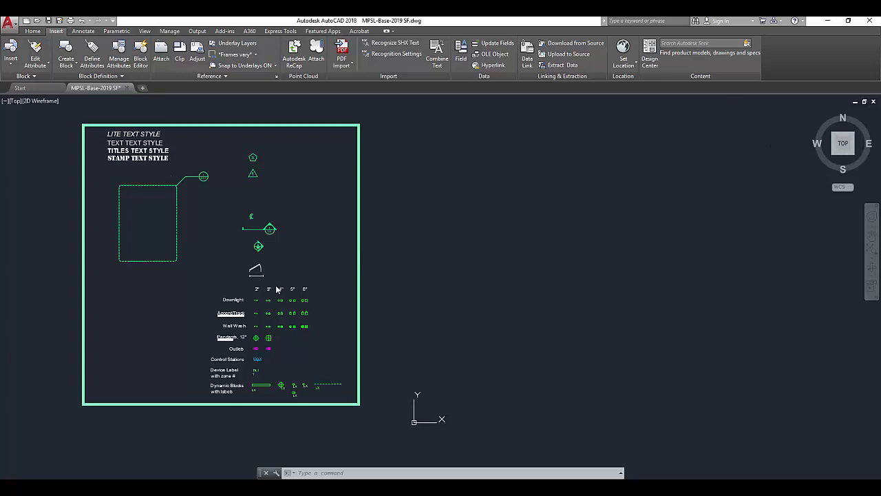
pyautogui.moveTo(289, 365)
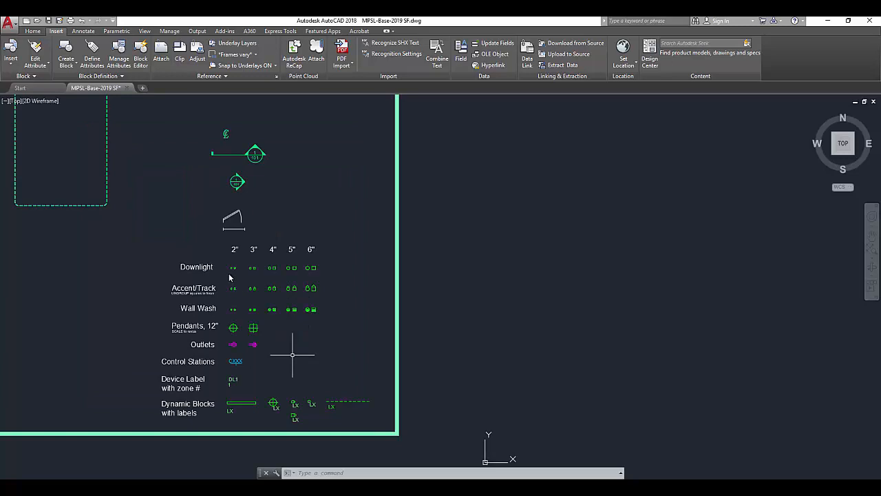
pyautogui.moveTo(242, 331)
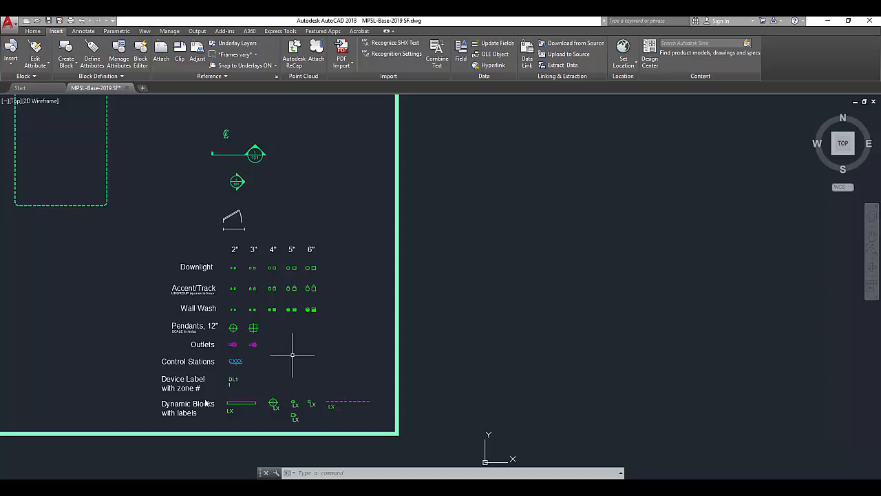
pyautogui.moveTo(244, 409)
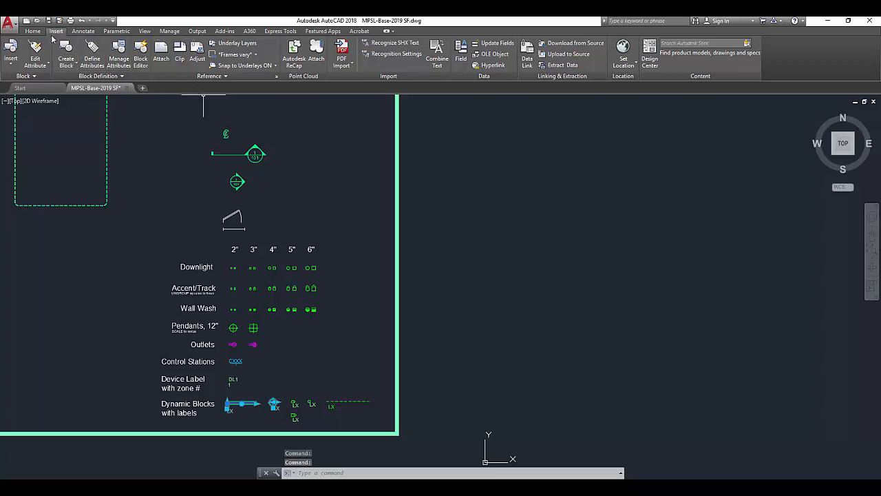
# Move the LX label beneath the light bar's left end and swing the bar to a diagonal.
pyautogui.click(32, 31)
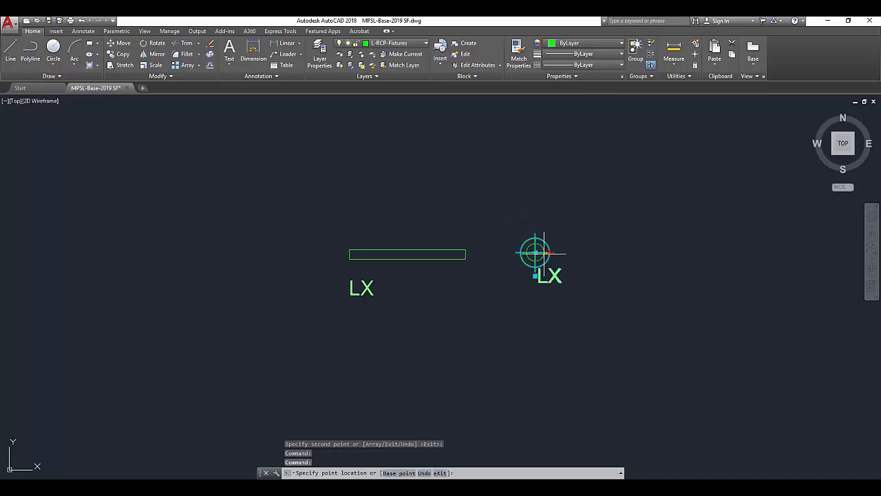
pyautogui.press('Escape')
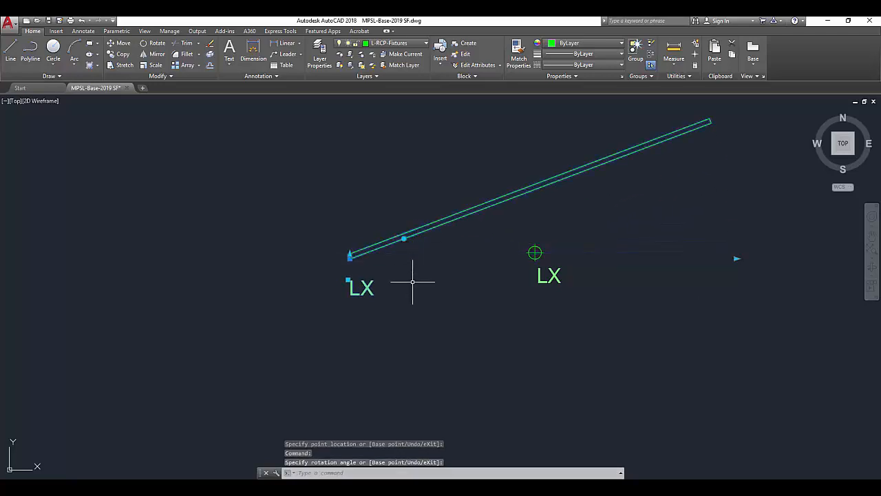
pyautogui.moveTo(367, 288)
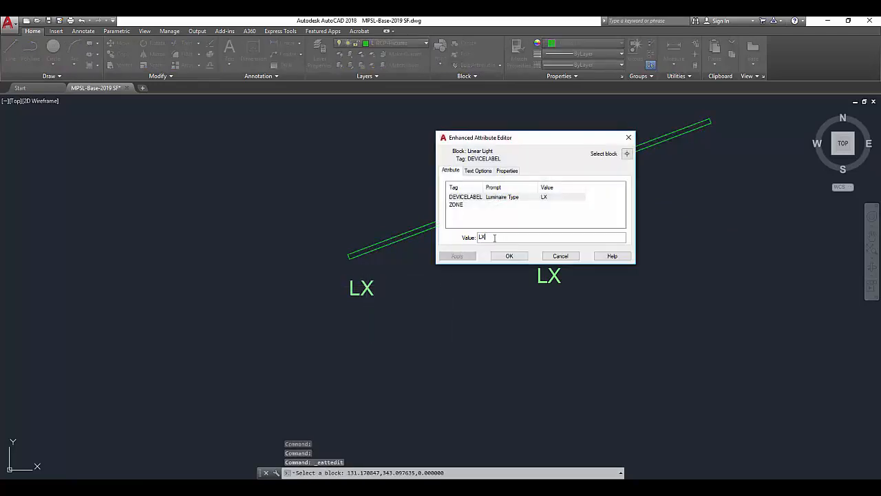
# Set the linear light's DEVICELABEL to L-1 and ZONE to Z1.
pyautogui.write('L-1')
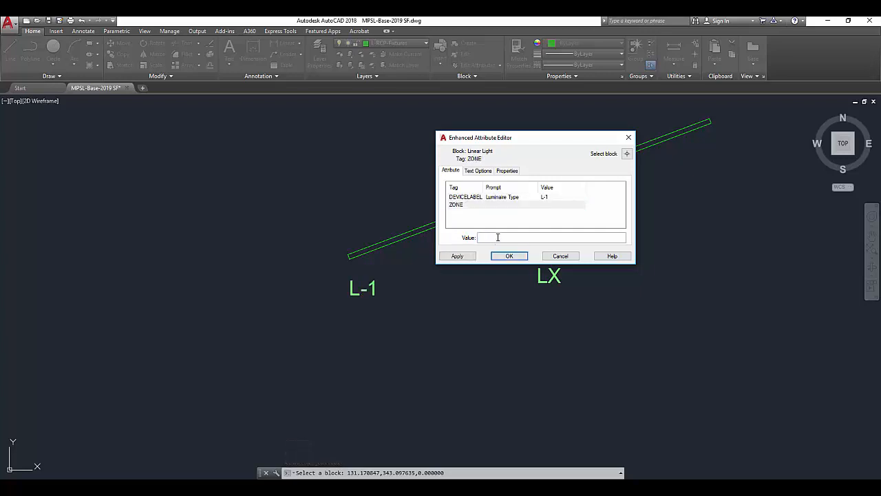
pyautogui.click(509, 256)
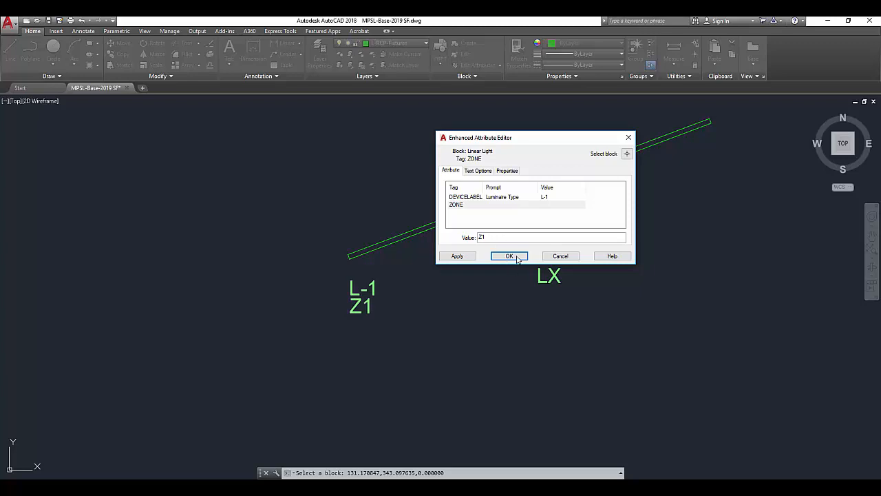
pyautogui.click(510, 255)
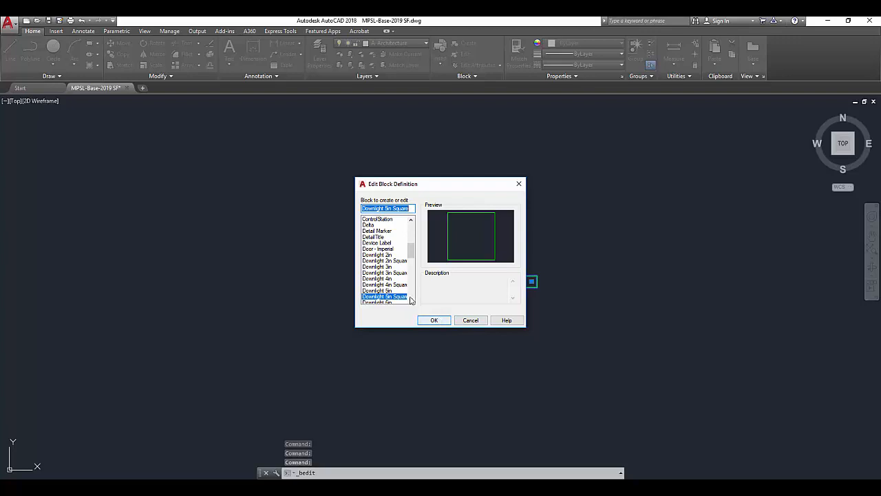
# Choose the Downlight 5in Square block and open it in the Block Editor.
pyautogui.click(378, 279)
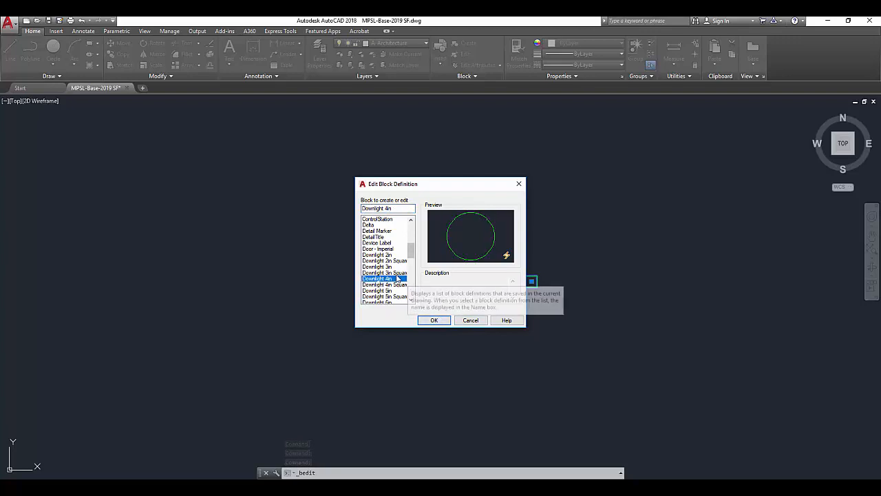
pyautogui.click(434, 319)
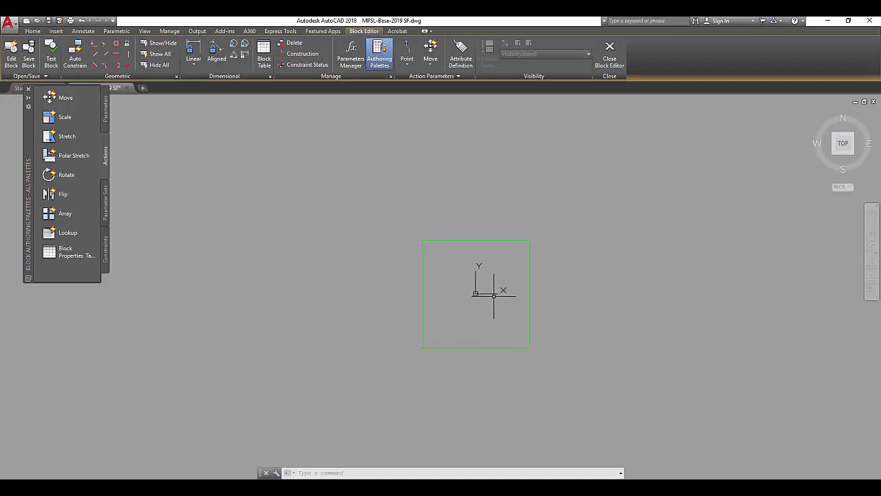
pyautogui.moveTo(604, 286)
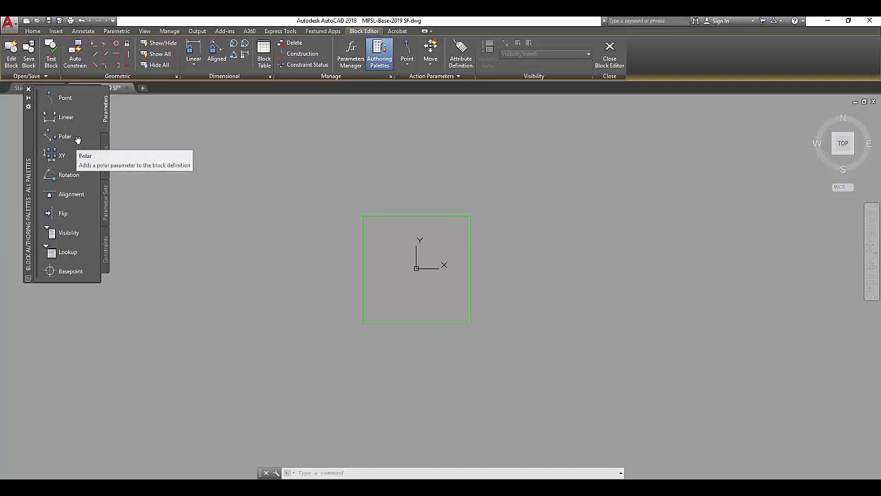
pyautogui.moveTo(77, 174)
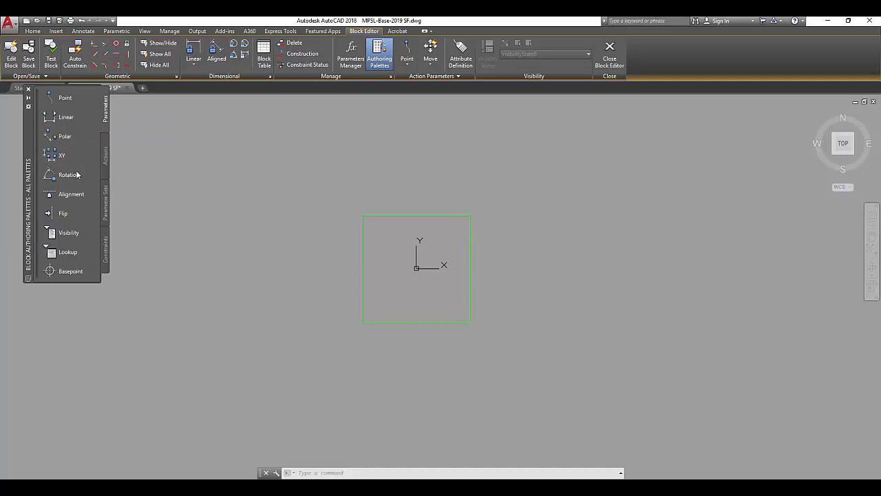
pyautogui.moveTo(68, 175)
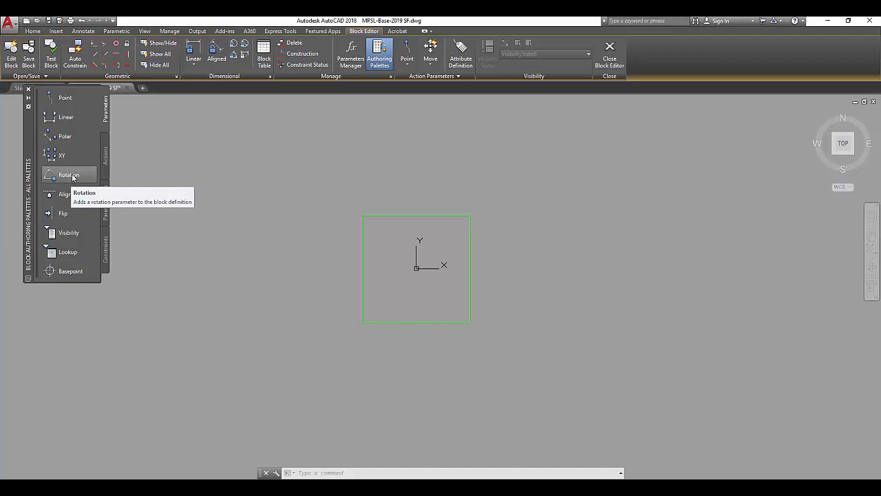
# Place the Angle1 rotation parameter at the downlight's centre and start its rotate action.
pyautogui.click(69, 174)
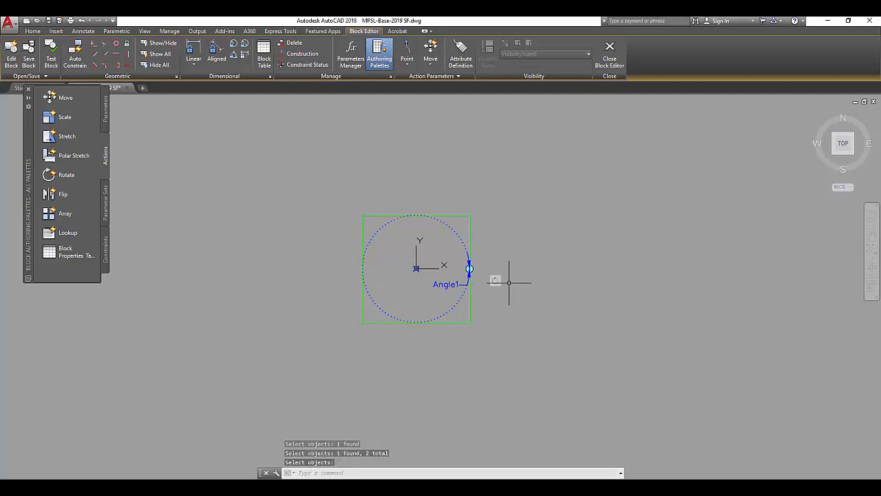
pyautogui.moveTo(124, 121)
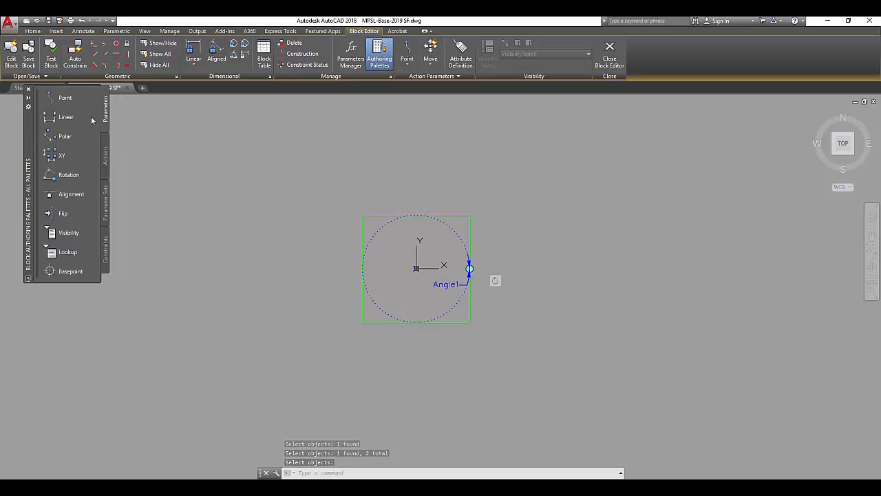
pyautogui.moveTo(66, 117)
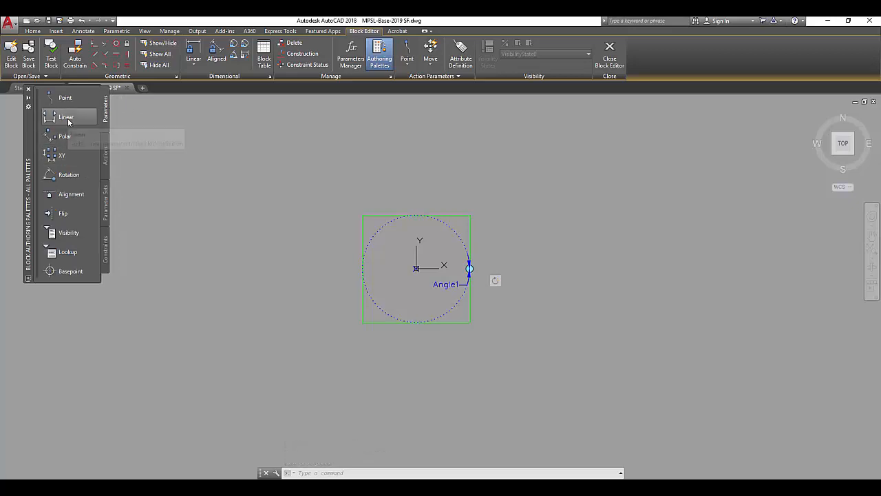
# Add linear parameter Distance1 from block centre to top edge, then attach a scale action.
pyautogui.click(66, 116)
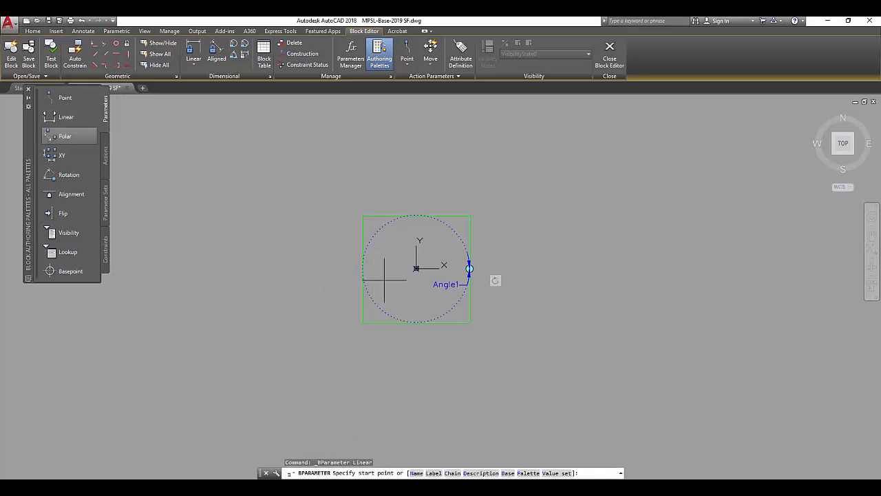
pyautogui.click(416, 268)
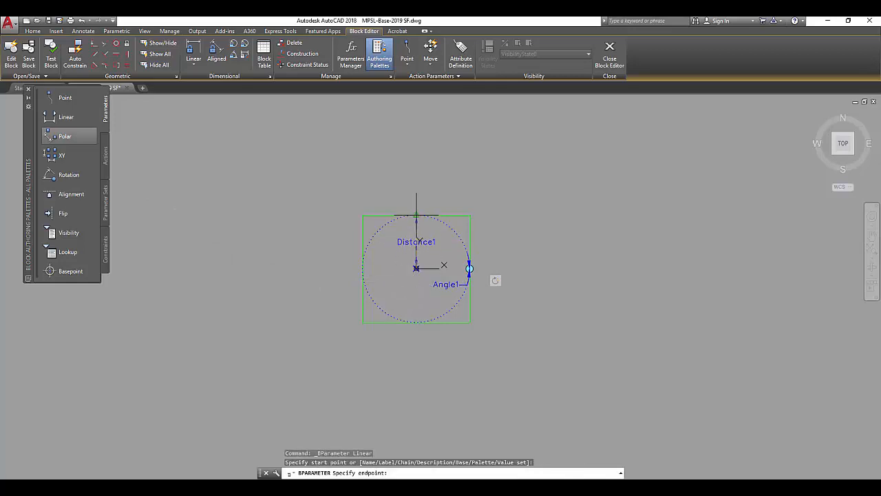
pyautogui.click(417, 215)
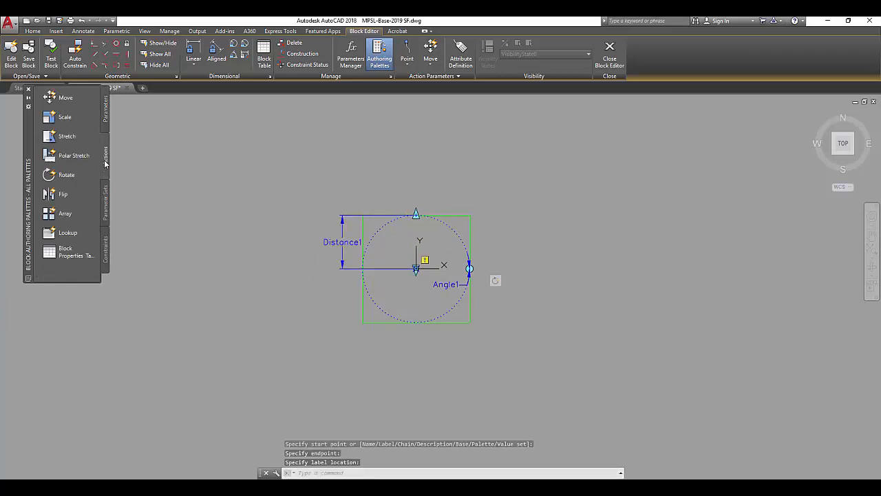
pyautogui.moveTo(65, 117)
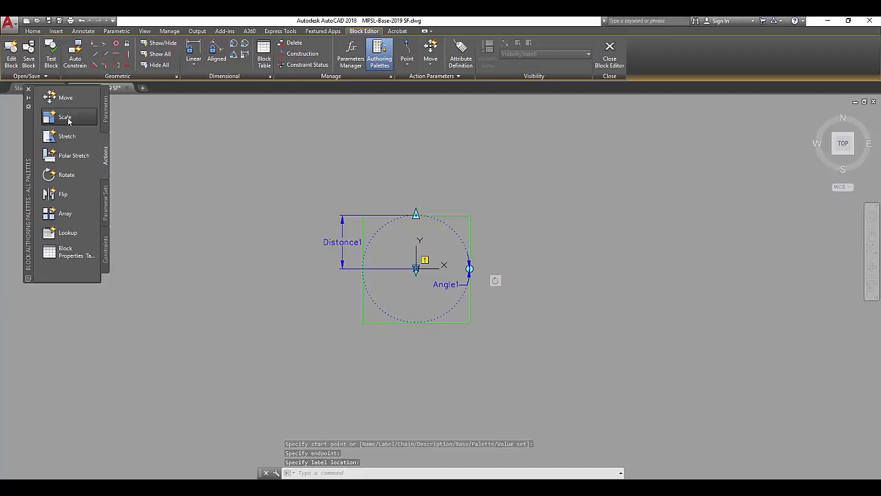
pyautogui.click(65, 116)
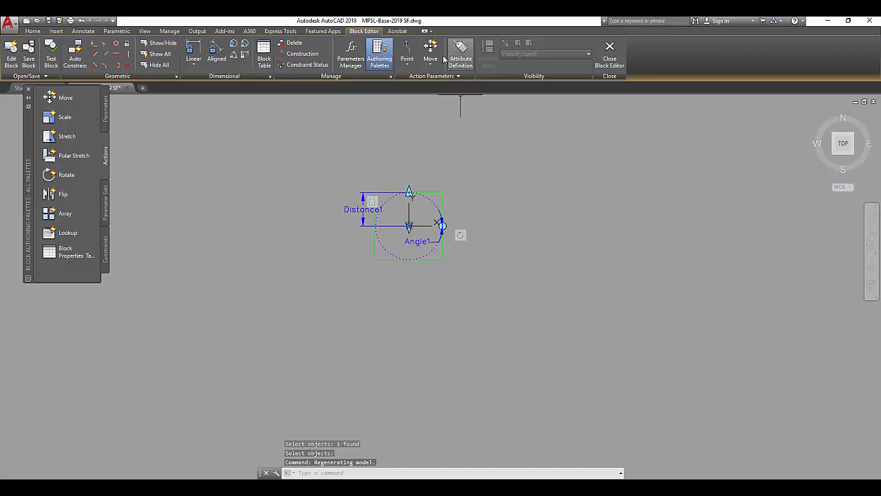
# On layer L-Dimensions, define attribute DEVICELABEL with prompt Luminaire type and default LX.
pyautogui.click(32, 31)
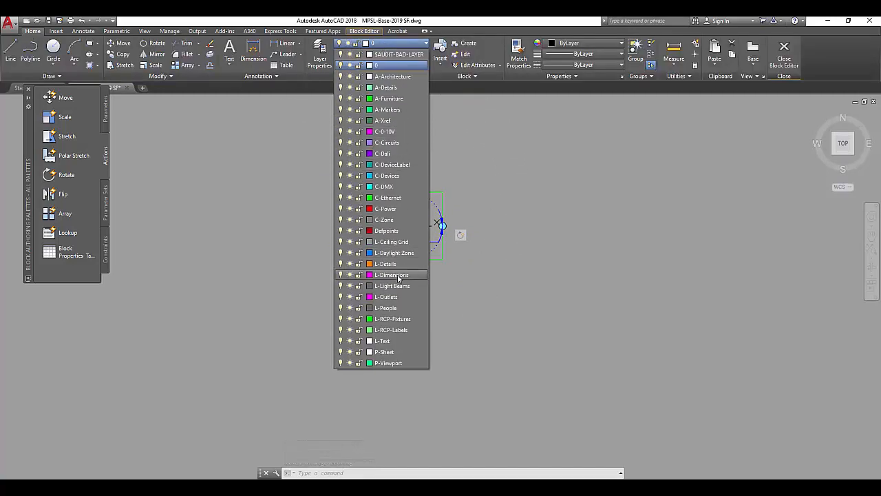
pyautogui.click(391, 329)
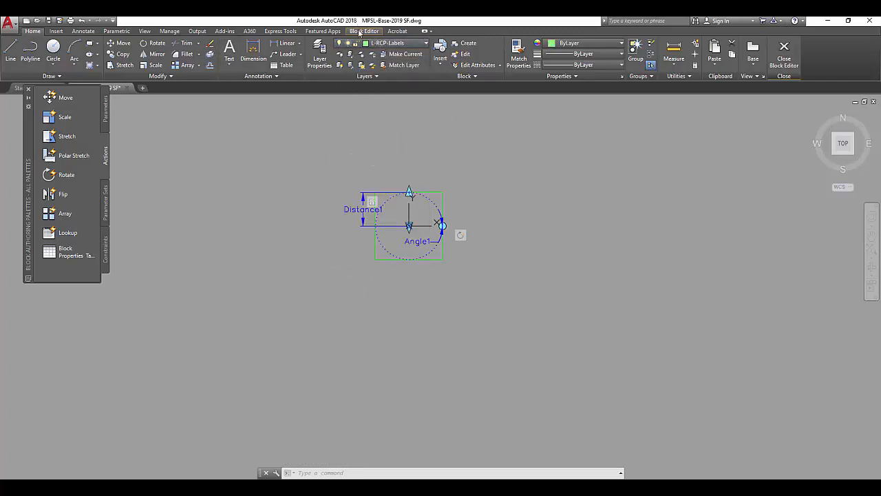
pyautogui.click(365, 31)
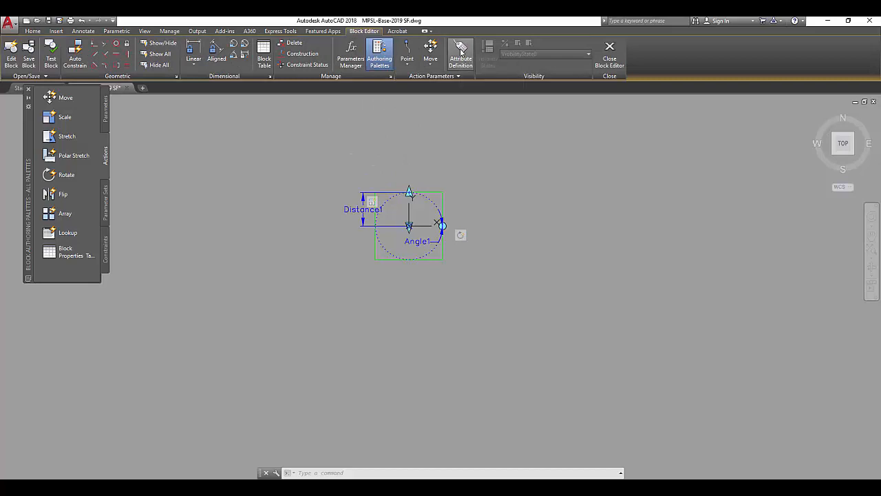
pyautogui.click(460, 54)
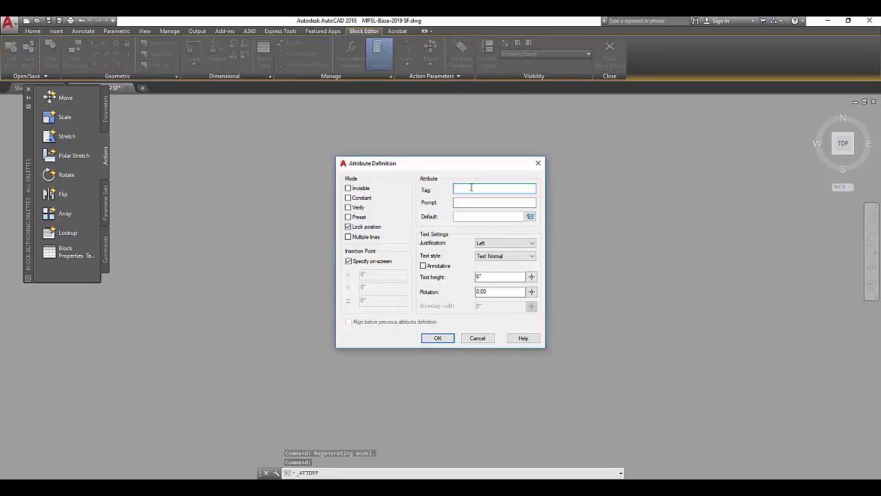
pyautogui.write('DEVIC')
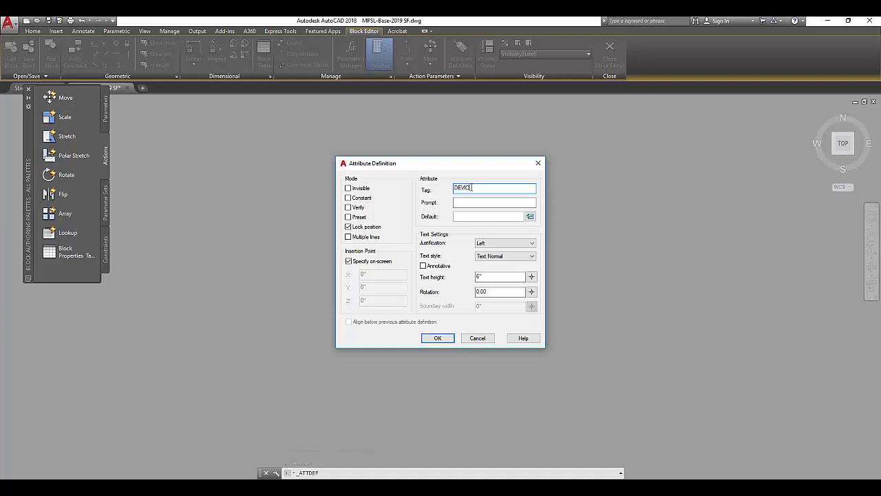
pyautogui.write('_LABEL')
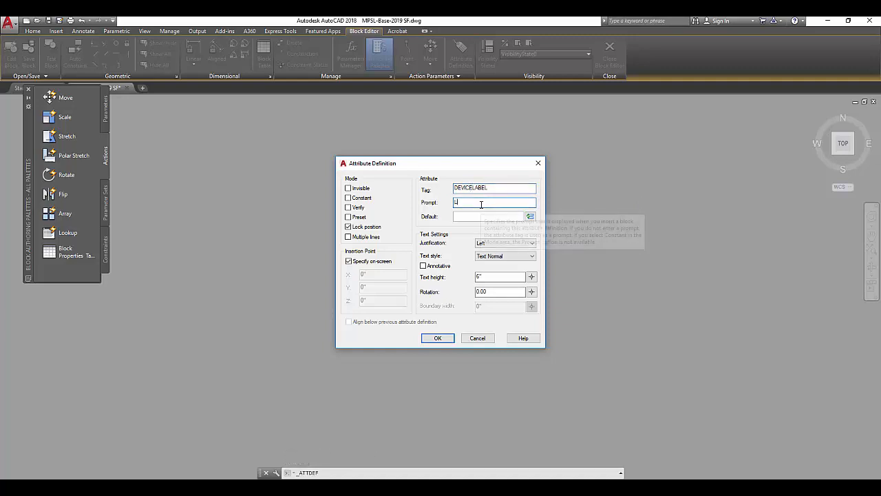
pyautogui.write('Luminaire type')
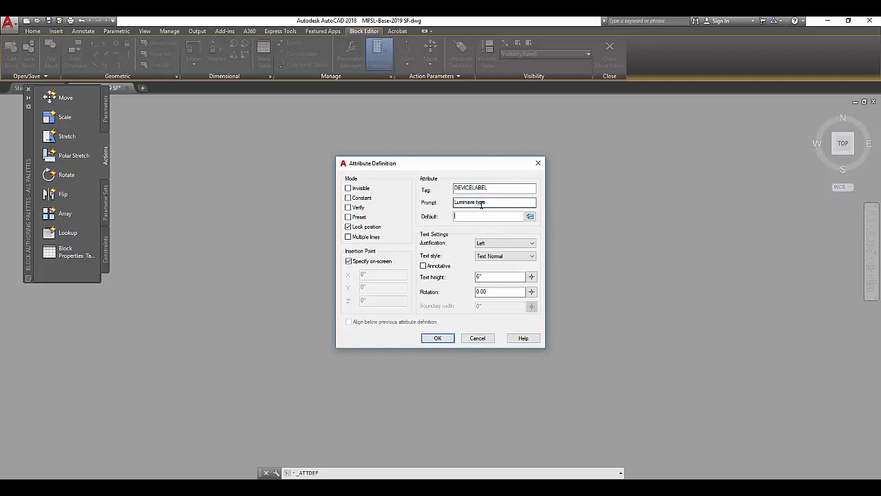
pyautogui.write('LX')
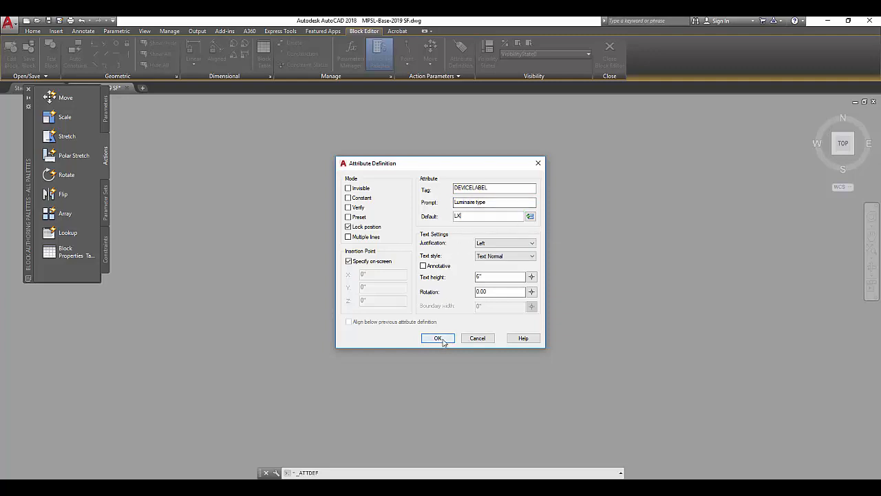
pyautogui.click(438, 338)
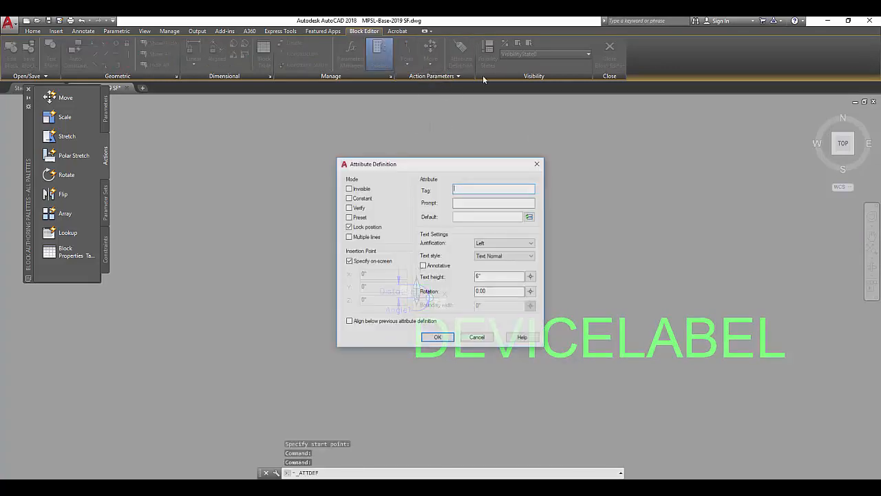
# Define attribute ZONE with prompt Zone and place it below DEVICELABEL.
pyautogui.write('ZOM')
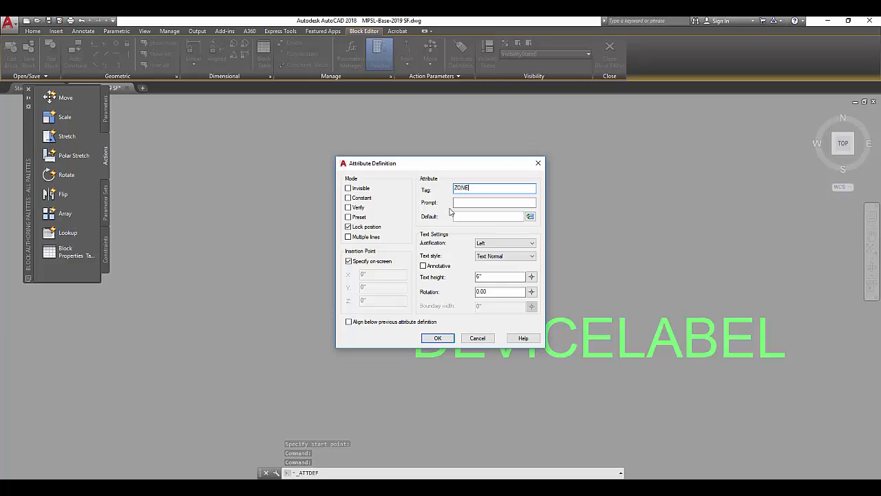
pyautogui.write('Zone')
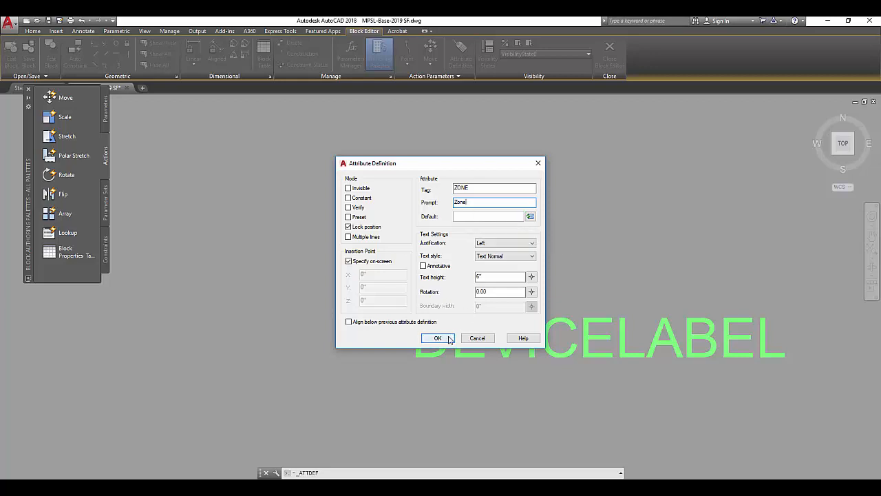
pyautogui.click(437, 338)
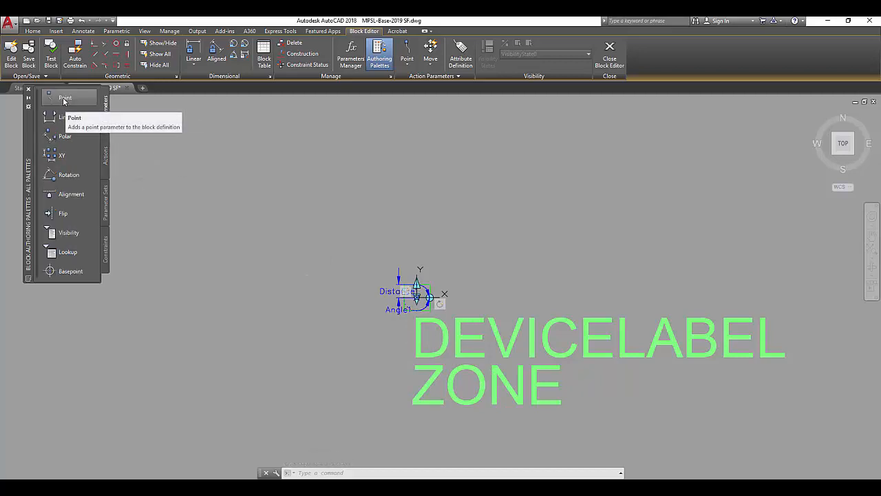
# Add point parameter Position1 and attach a move action to both label attributes.
pyautogui.click(65, 97)
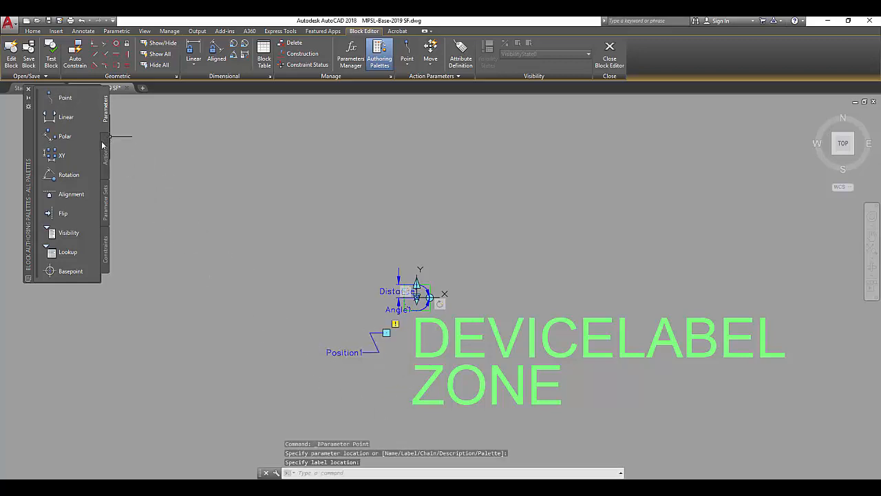
pyautogui.click(105, 155)
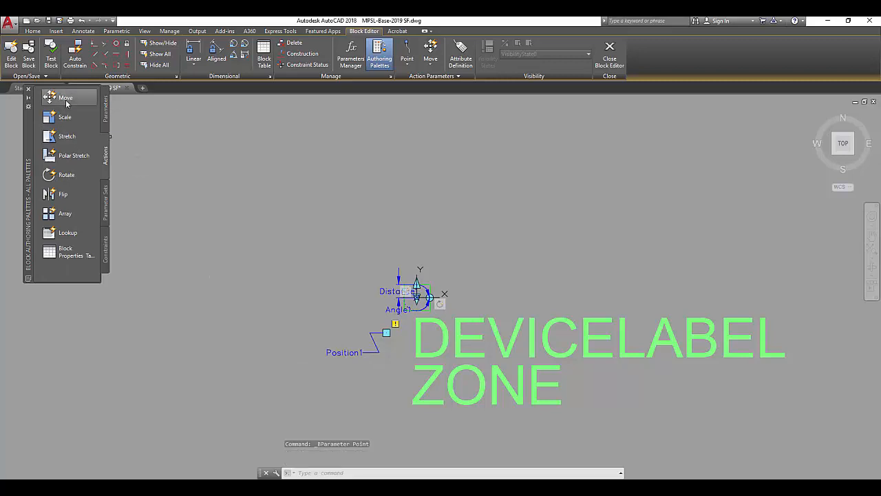
pyautogui.click(65, 97)
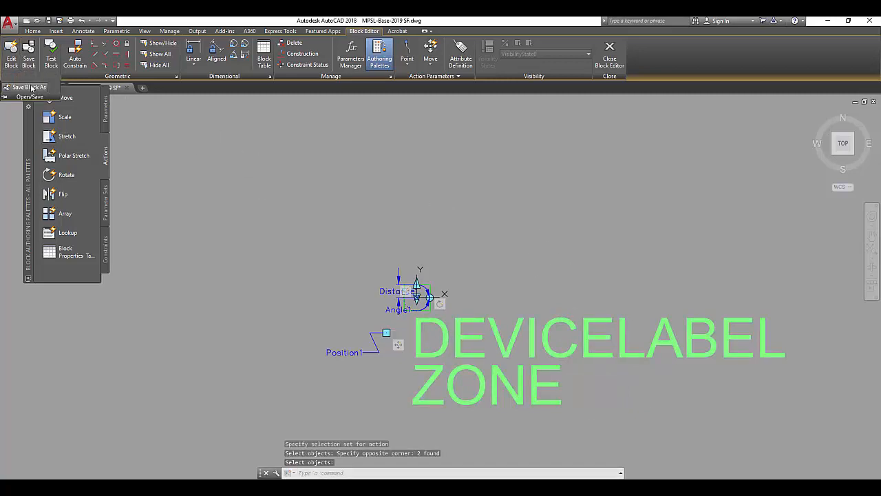
# Save the edited block under the name Dynamic SQ DL.
pyautogui.click(26, 87)
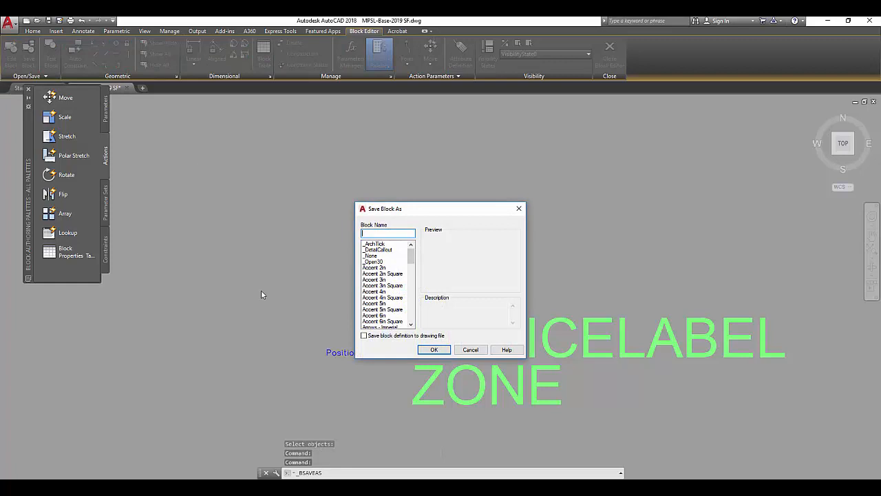
pyautogui.write('Dynamic SQ Do')
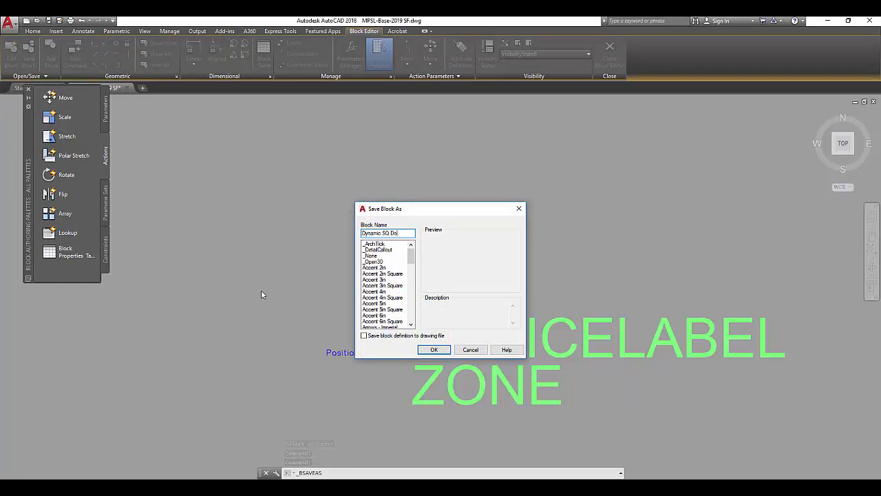
pyautogui.click(434, 349)
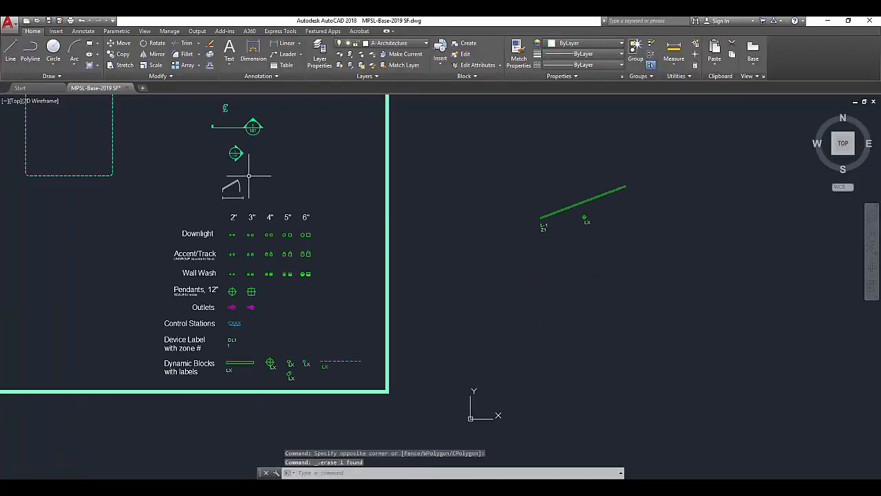
# Pick Dynamic SQ DL from the Insert gallery to start placing it.
pyautogui.click(56, 31)
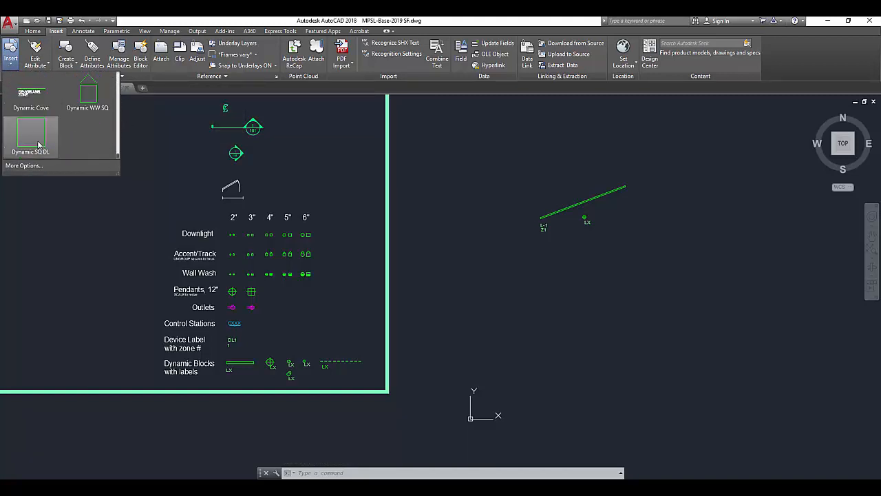
pyautogui.click(30, 136)
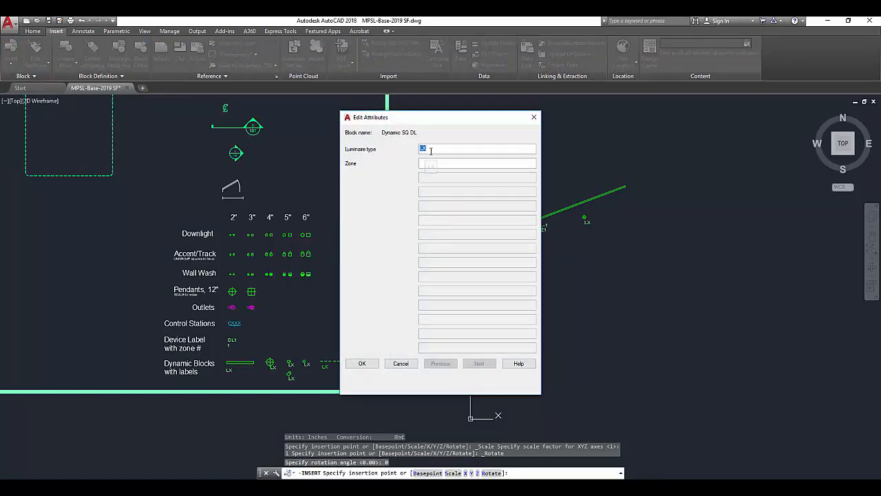
# Fill the downlight's attributes with Luminaire type L-1 and Zone Z1.
pyautogui.write('L')
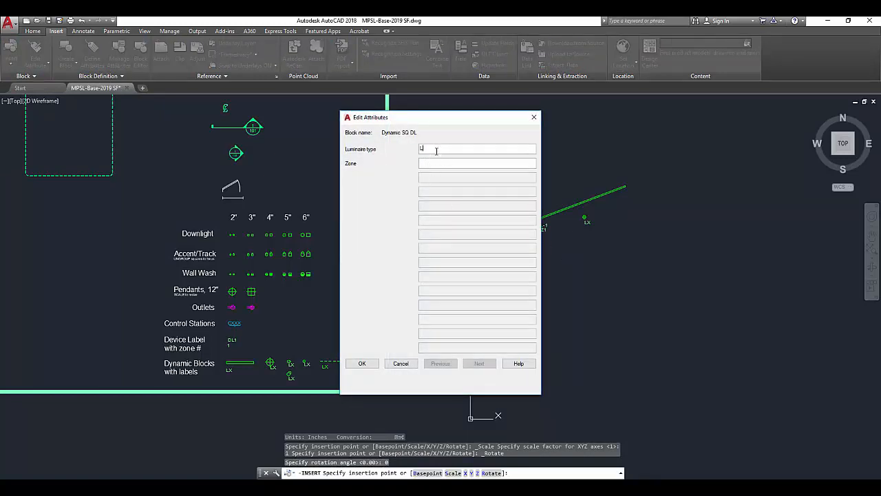
pyautogui.write('-1')
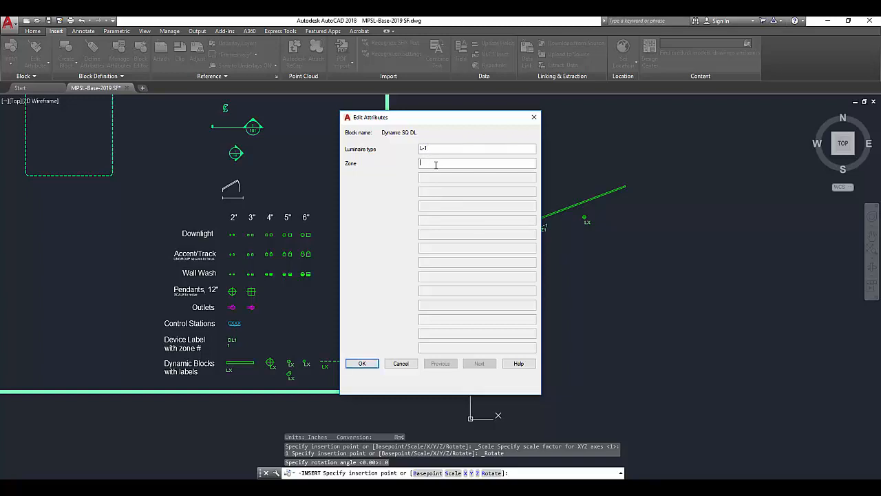
pyautogui.write('Z1')
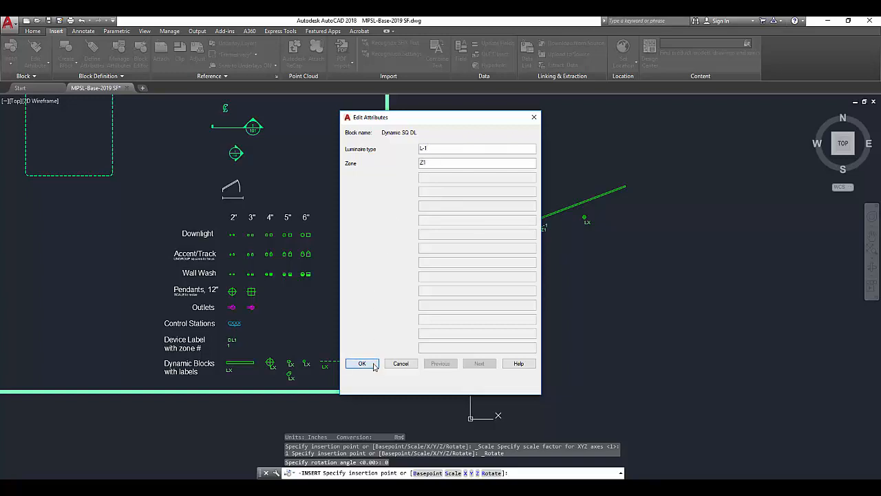
pyautogui.click(362, 363)
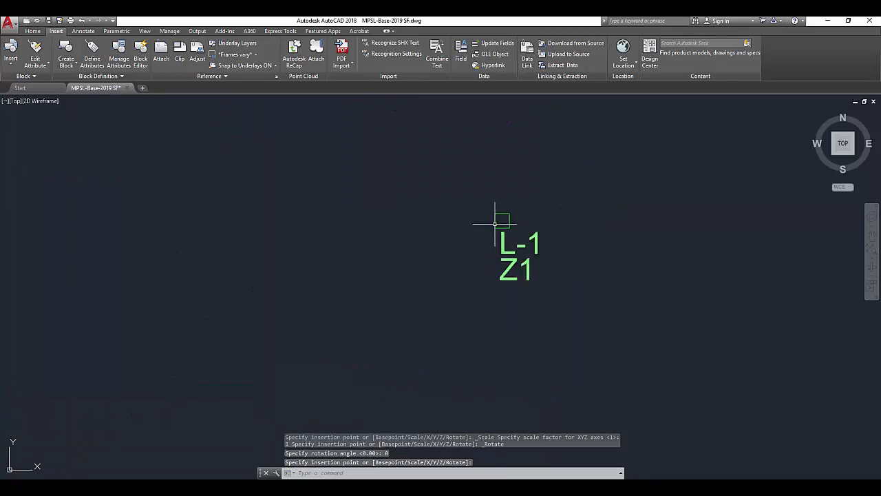
# Rotate the L-1/Z1 downlight block with its rotation grip into a diamond orientation.
pyautogui.click(502, 220)
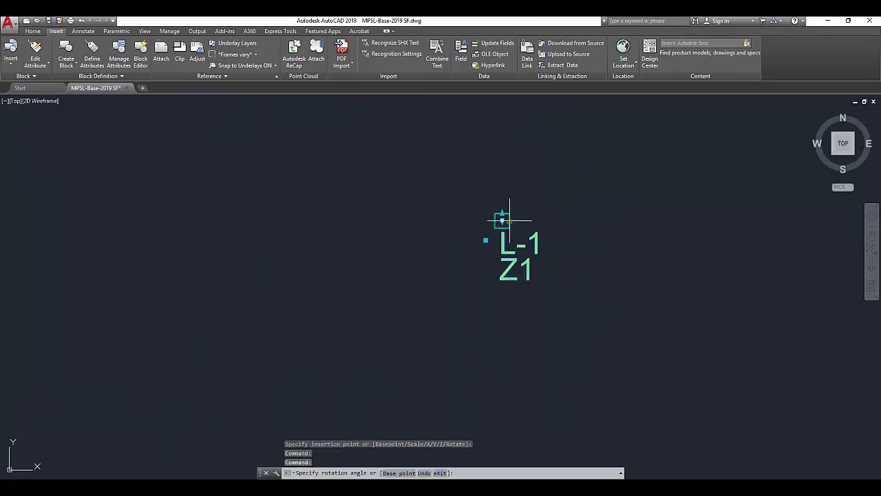
pyautogui.click(503, 220)
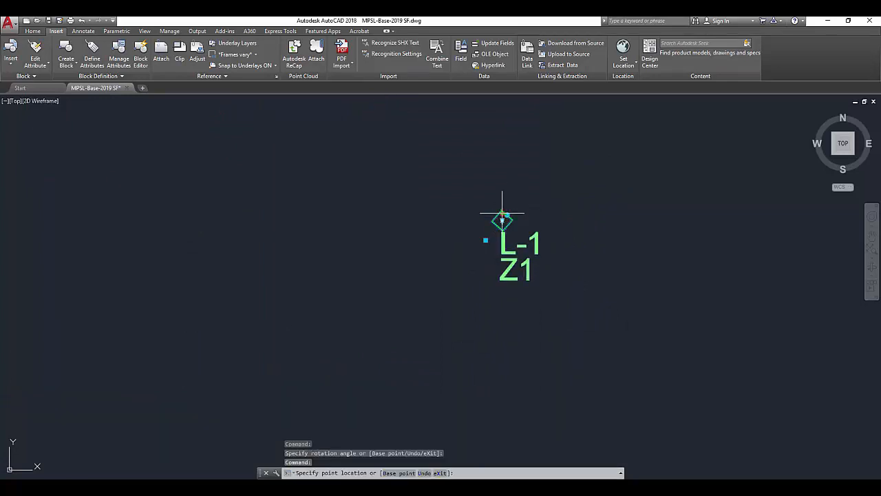